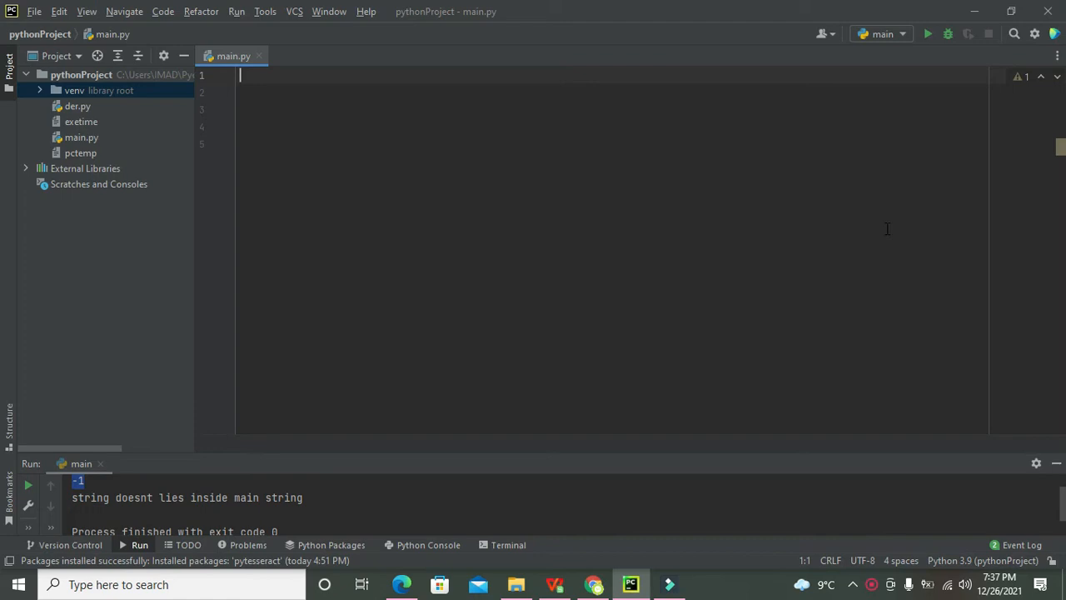
mouse_move(593, 85)
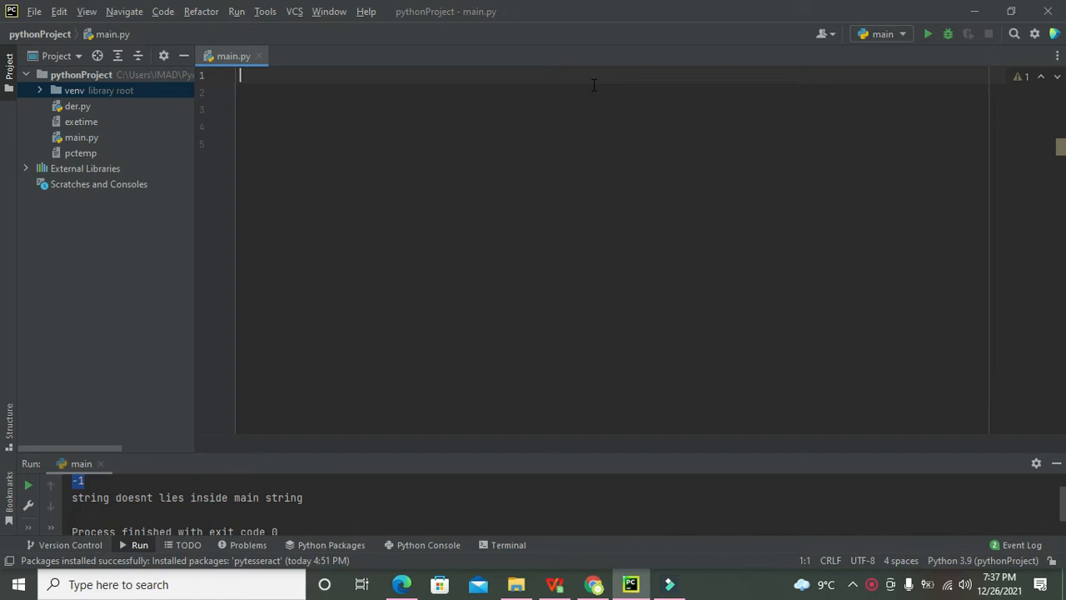
mouse_move(590, 80)
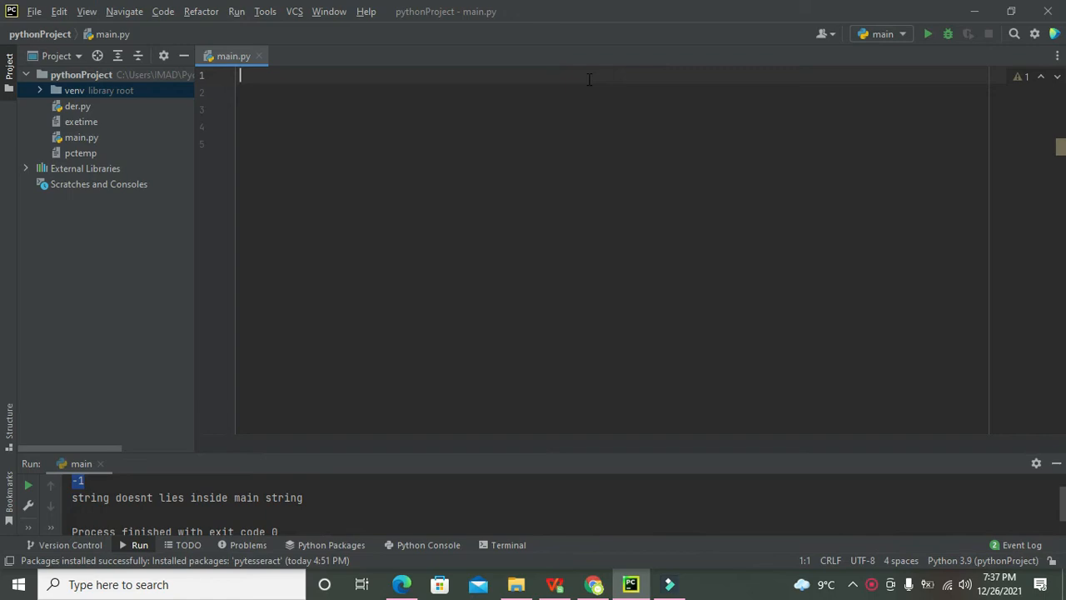
mouse_move(593, 80)
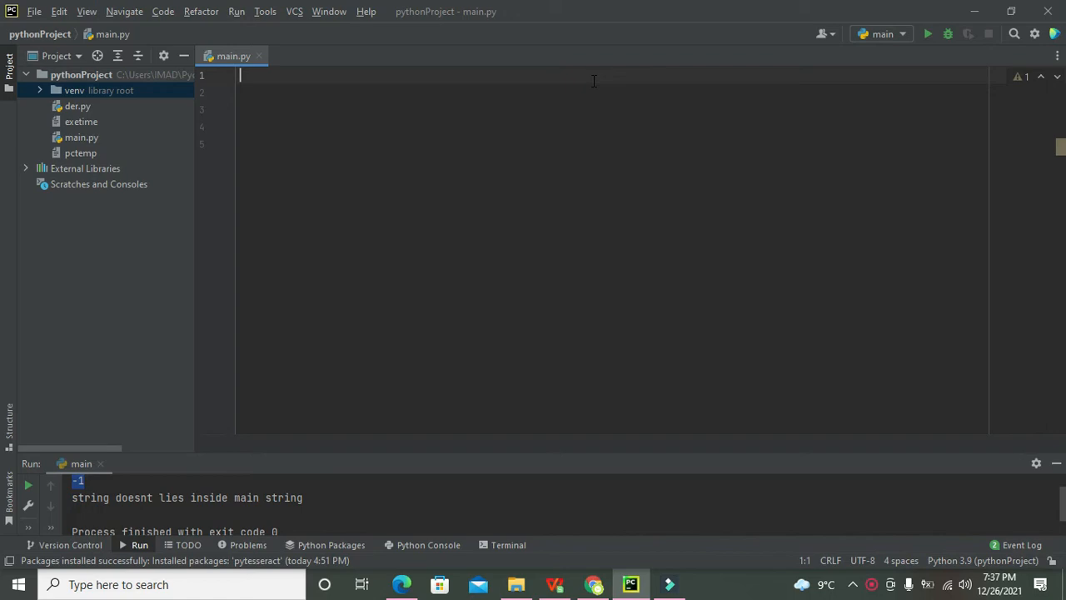
Write 'from PIL import Image, ImageChops' as line 1 of main.py
type("frPIL")
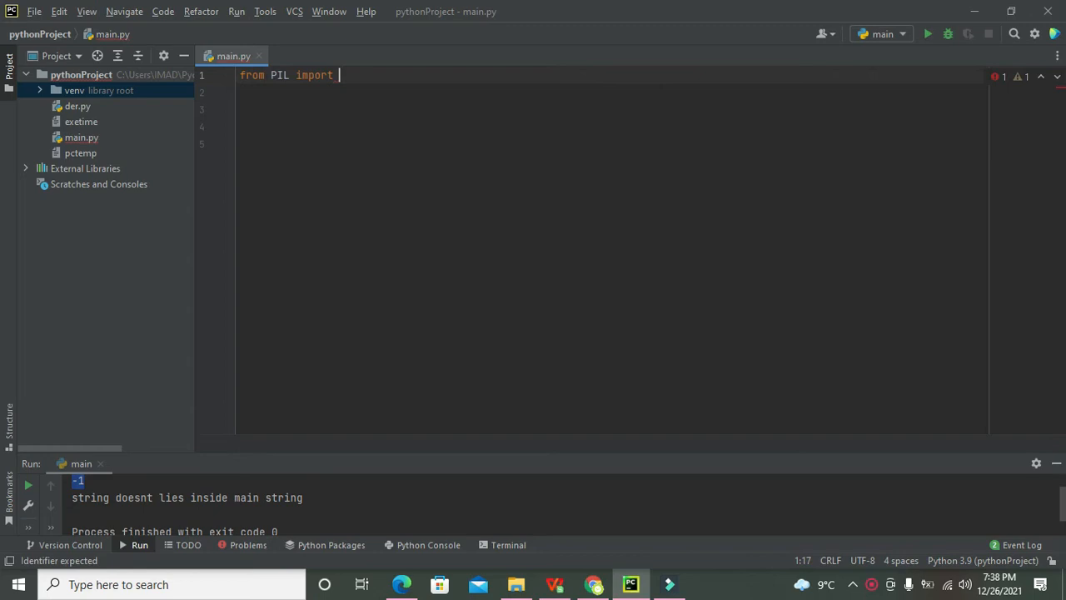
type("Image")
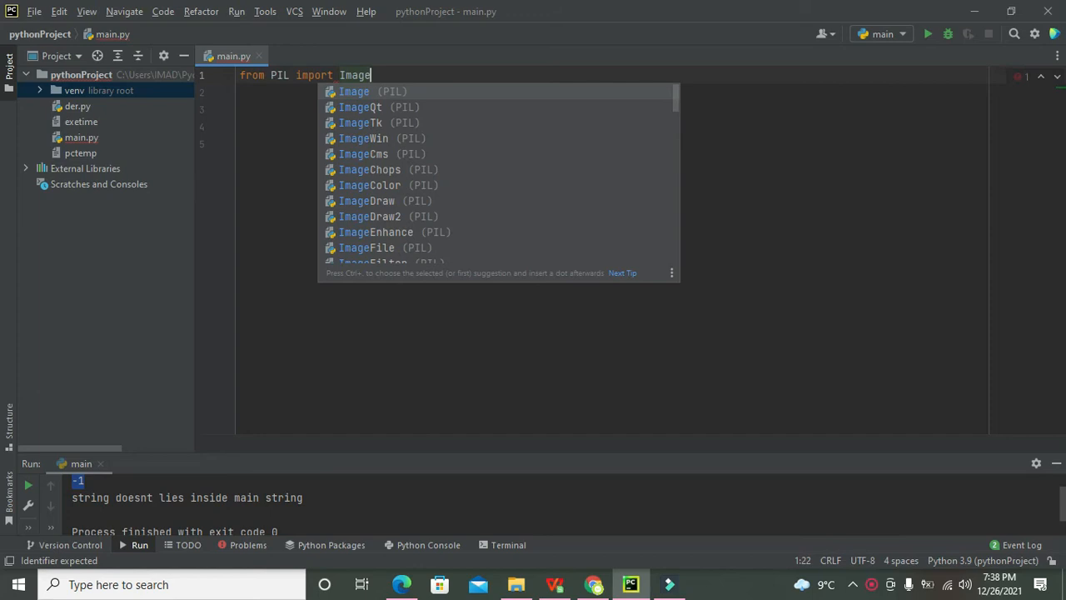
type(", ImageChops")
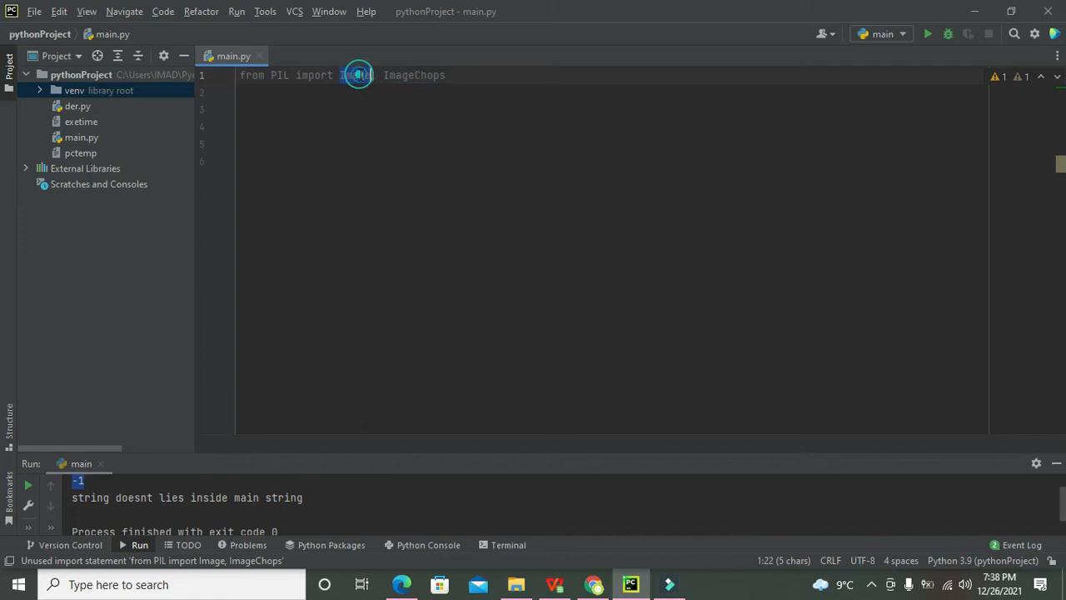
Start lines 2 and 3 with the unfinished assignments 'image_1=' and 'image_2='
double_click(278, 75)
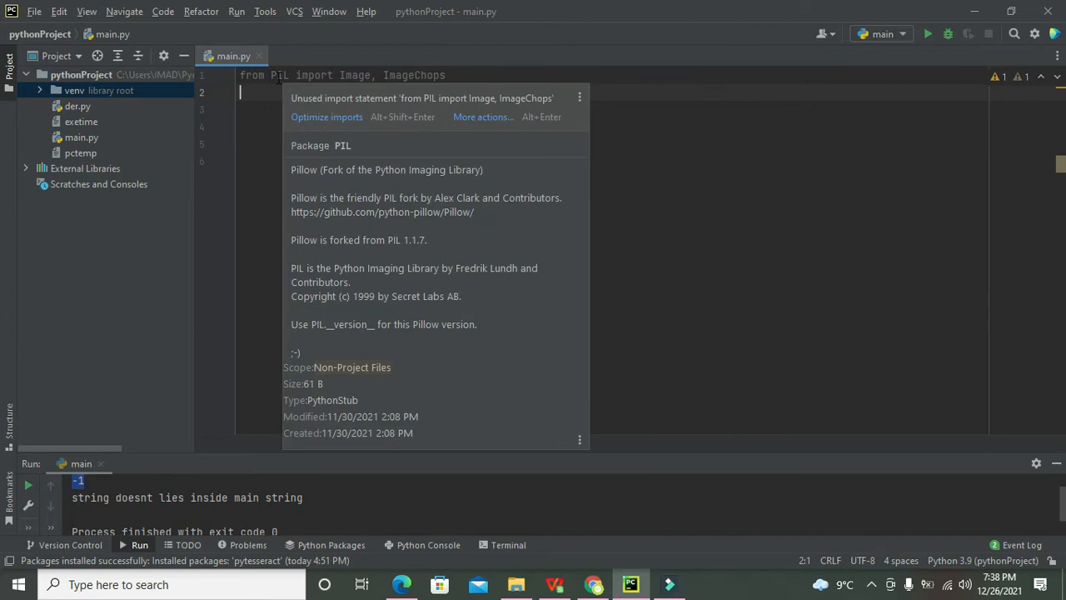
type("image_2")
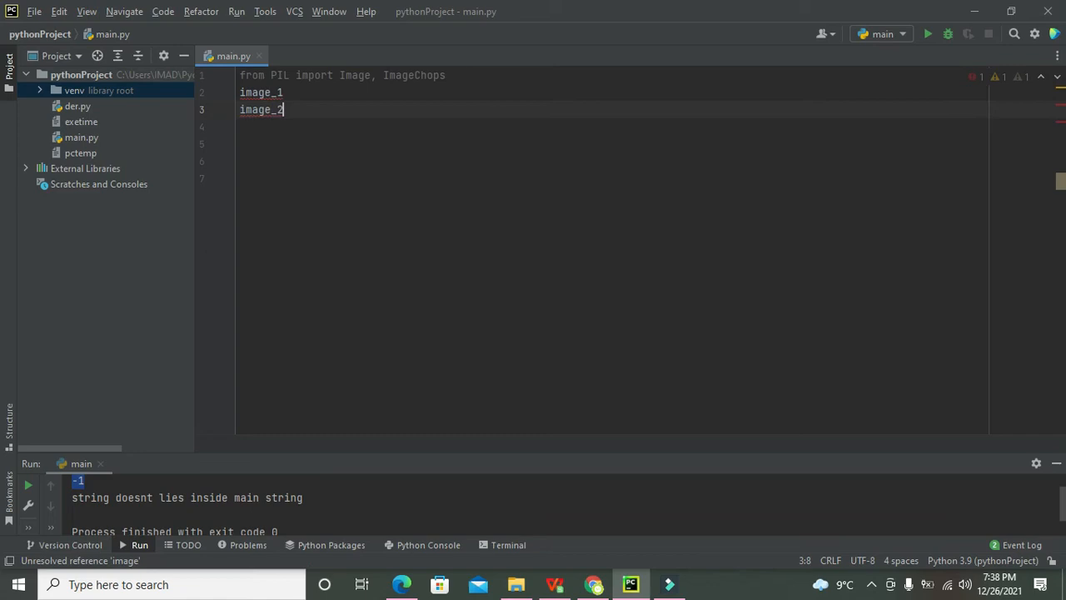
type("=")
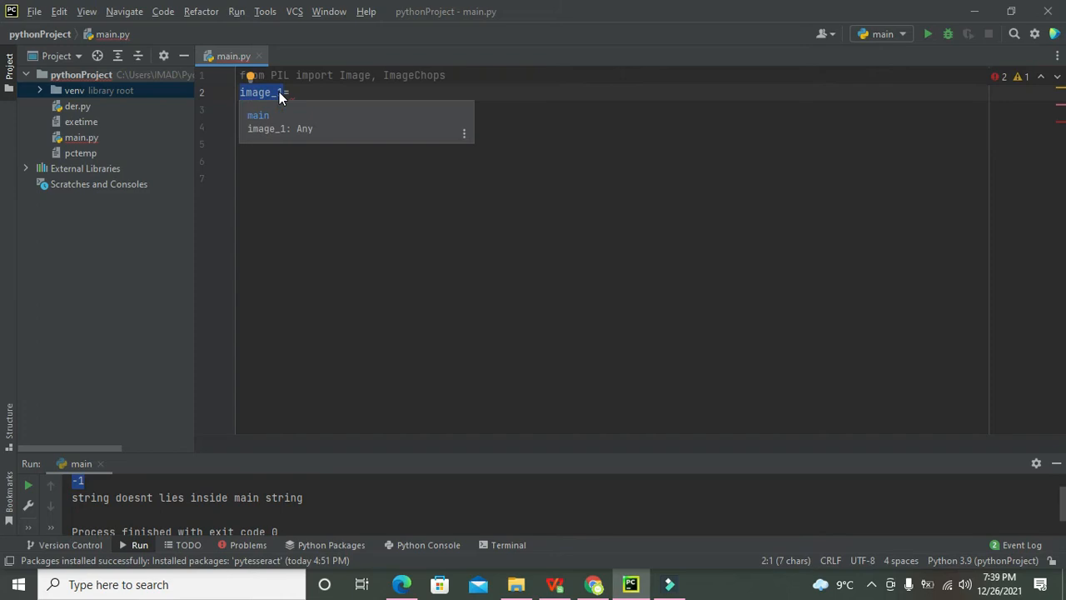
type("image_2=")
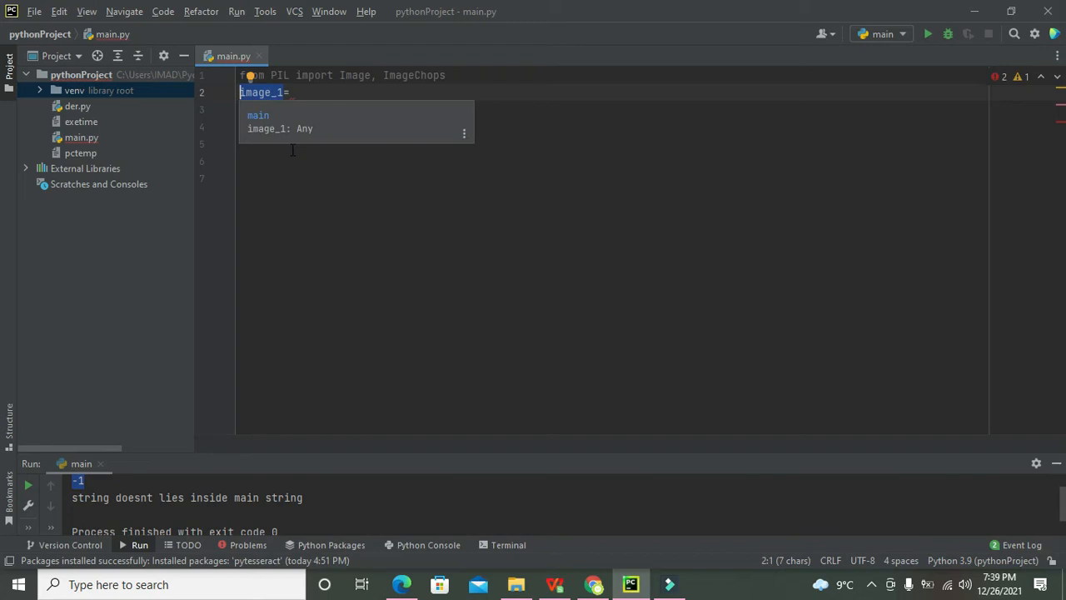
type("image_2=")
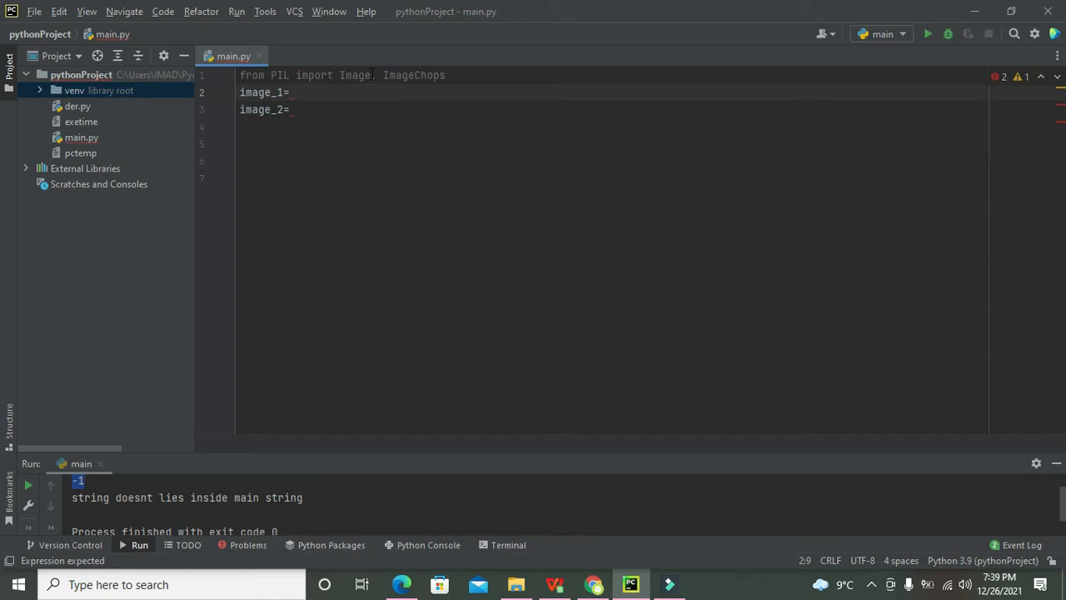
Complete line 2 as 'image_1=Image.open()' with the file path still empty
type("Image")
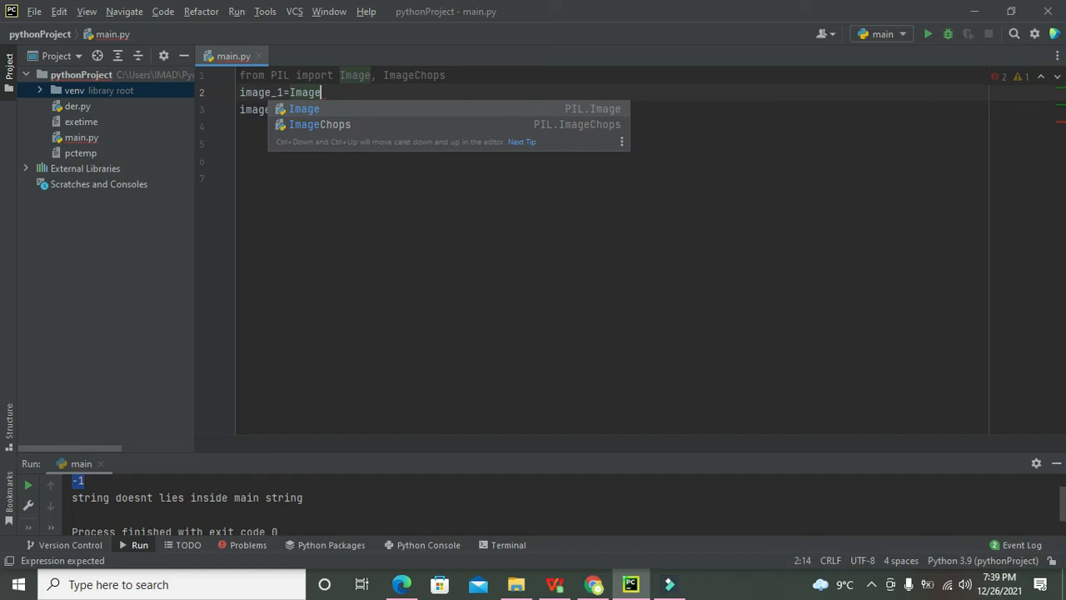
type(".open(")
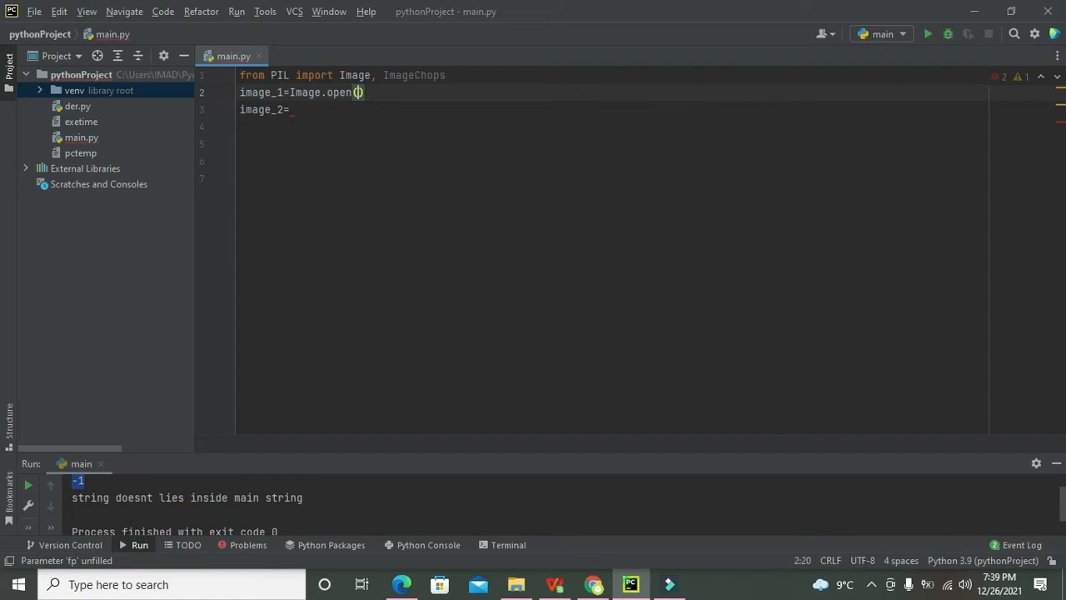
type("Image.open()")
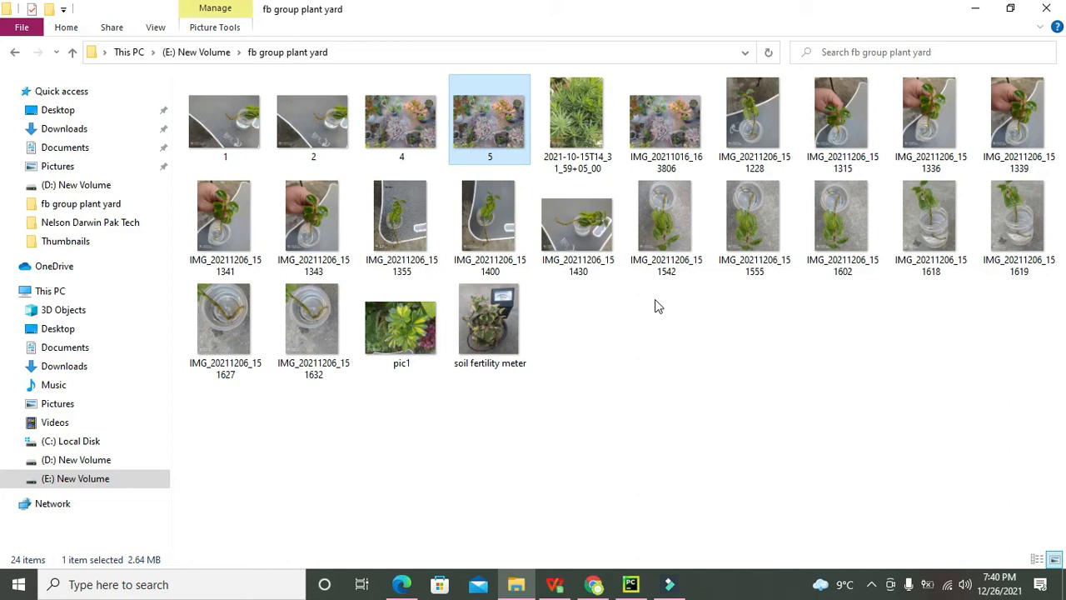
mouse_move(490, 120)
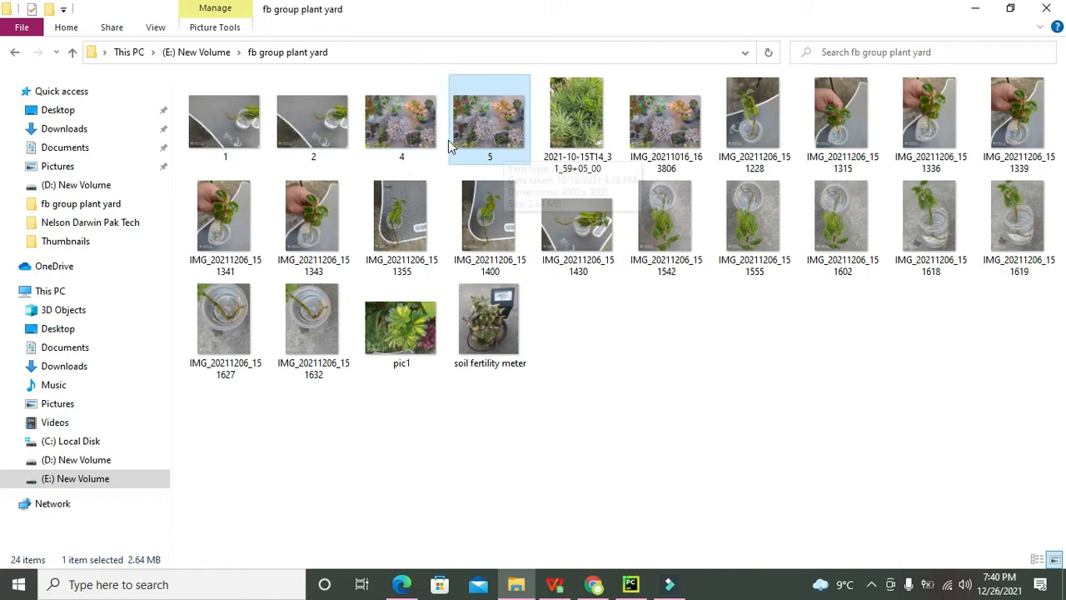
mouse_move(490, 142)
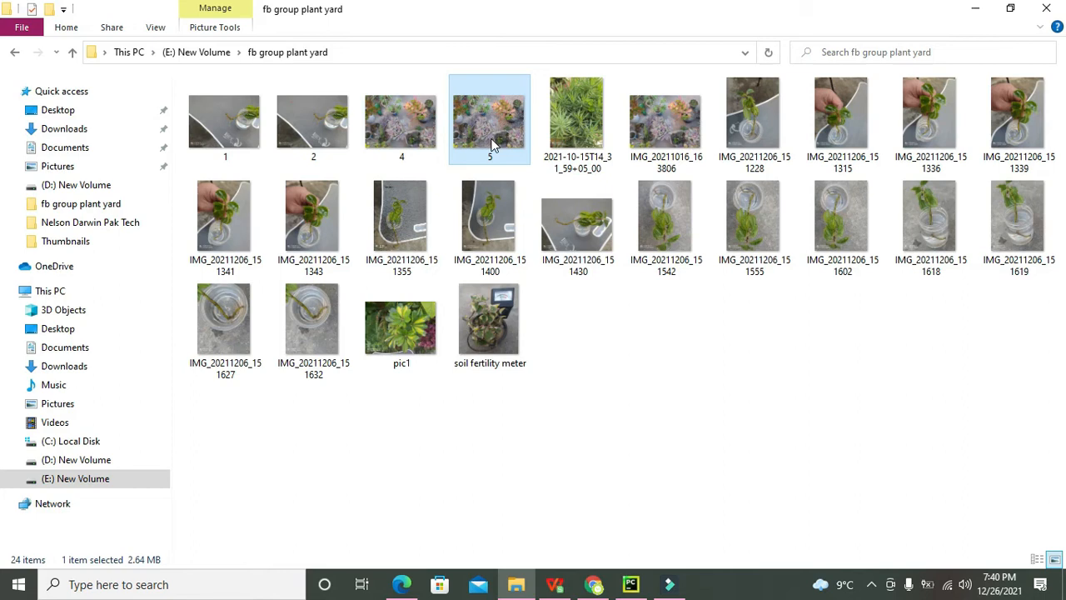
mouse_move(490, 120)
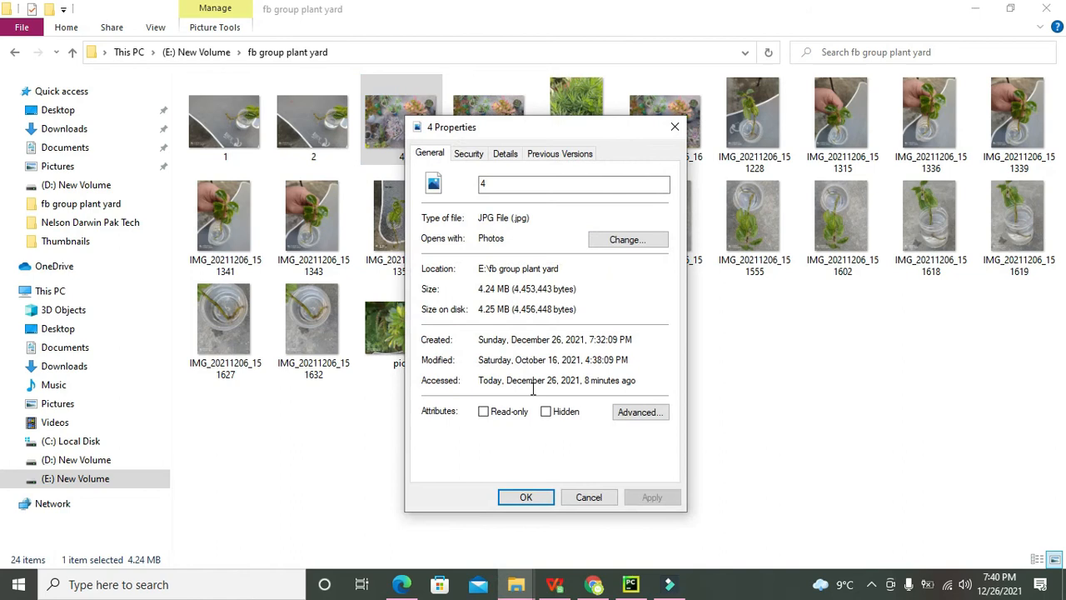
Give image_1 the quoted path 'E:\fb group plant yard\4.jpg', checked against File Explorer
left_click(573, 184)
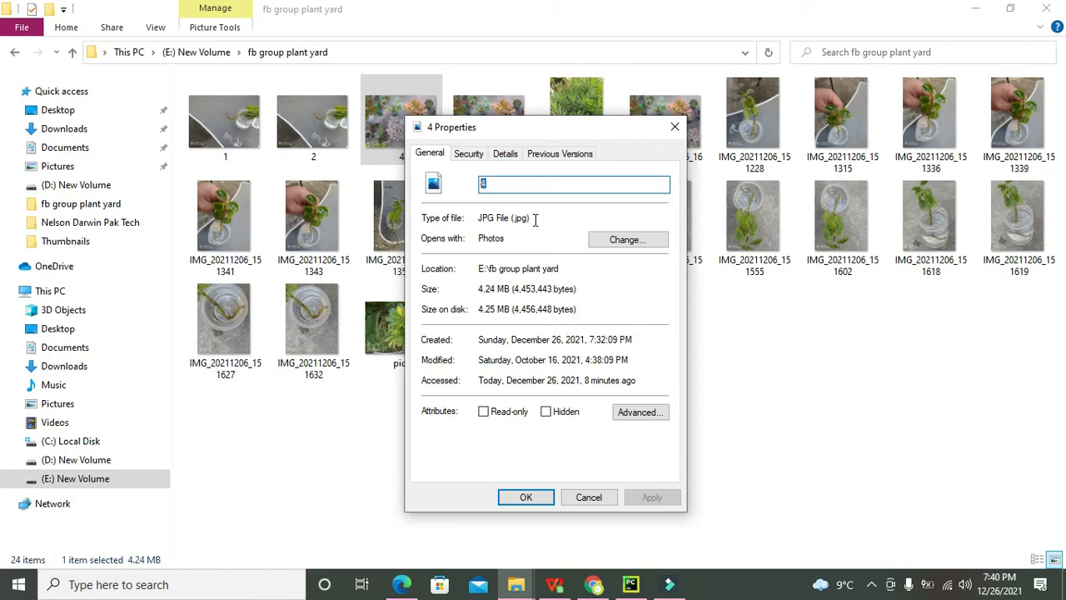
left_click(630, 584)
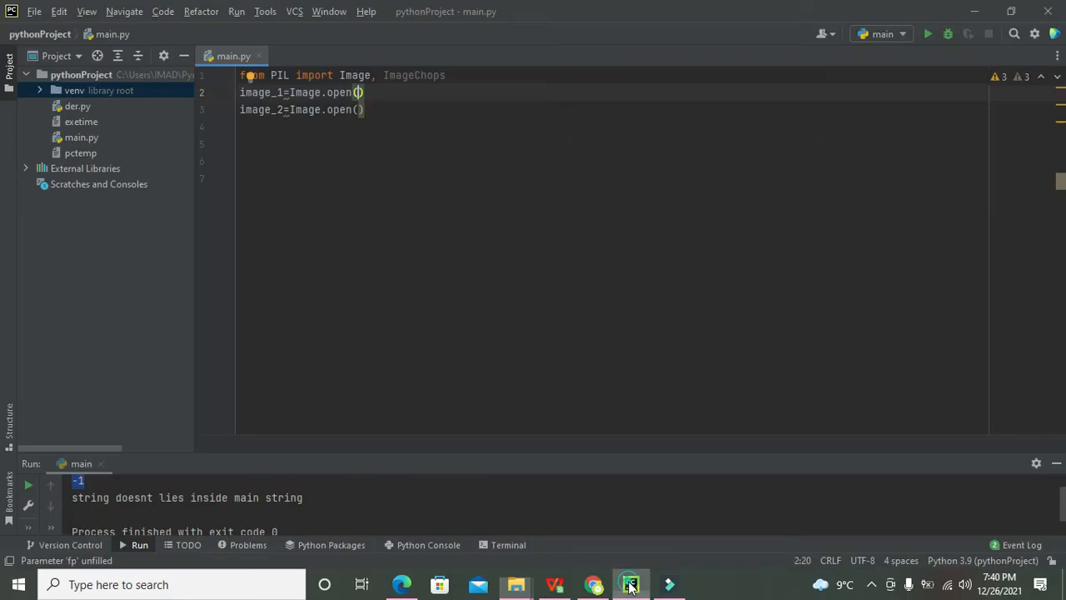
type("E:\\fb group plant yard")
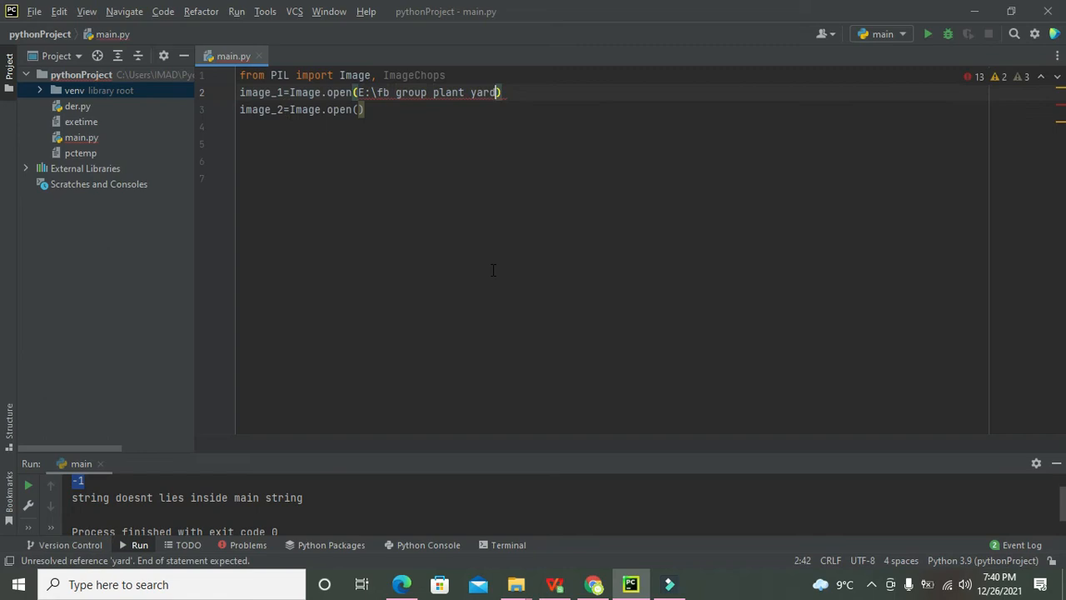
type("\\4.jpg''")
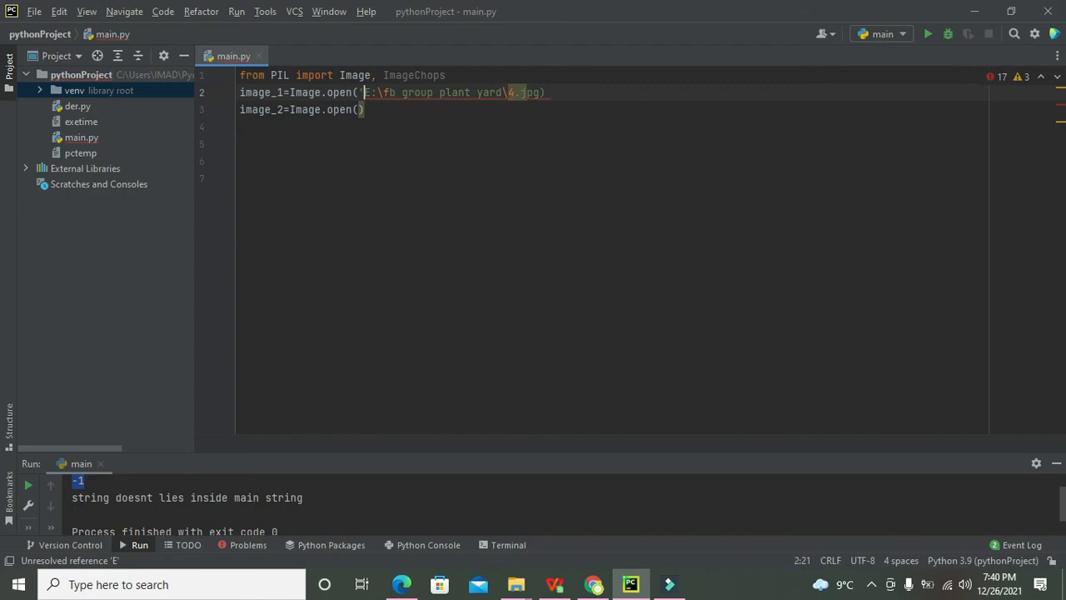
type("''")
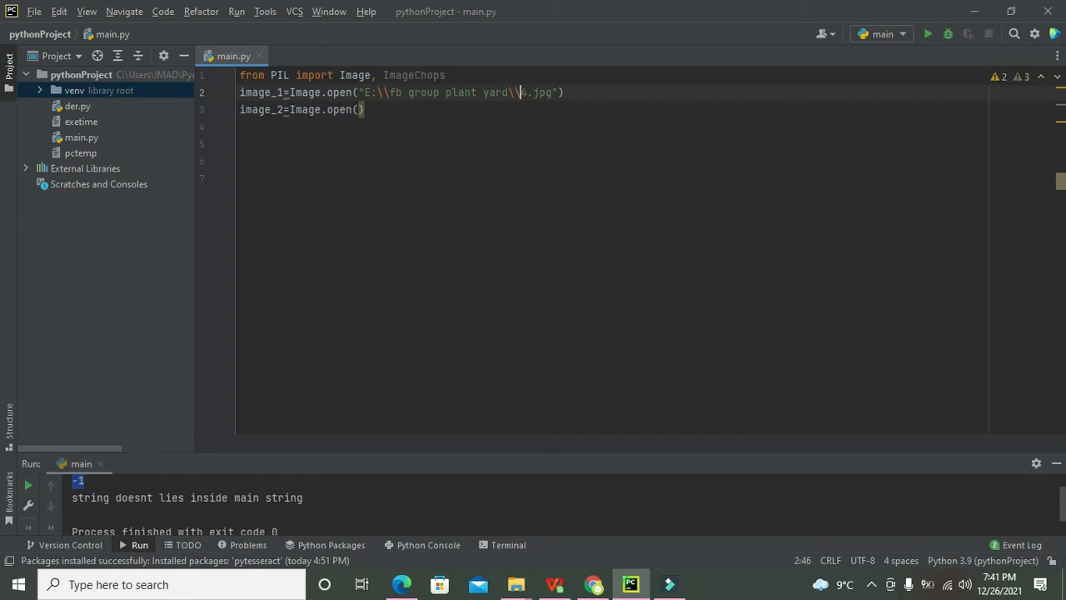
left_click(516, 583)
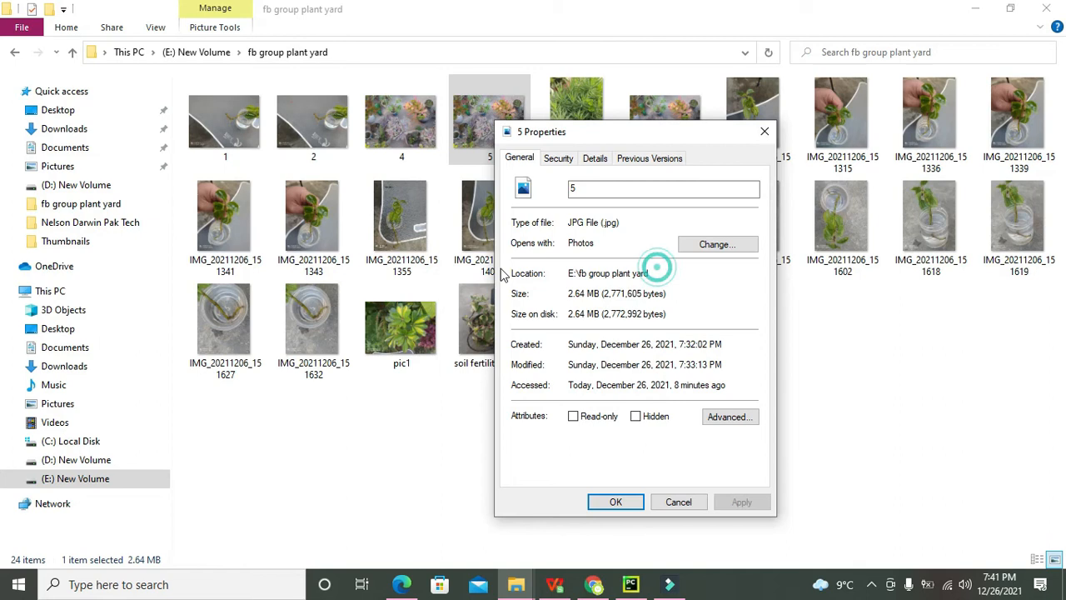
left_click(630, 583)
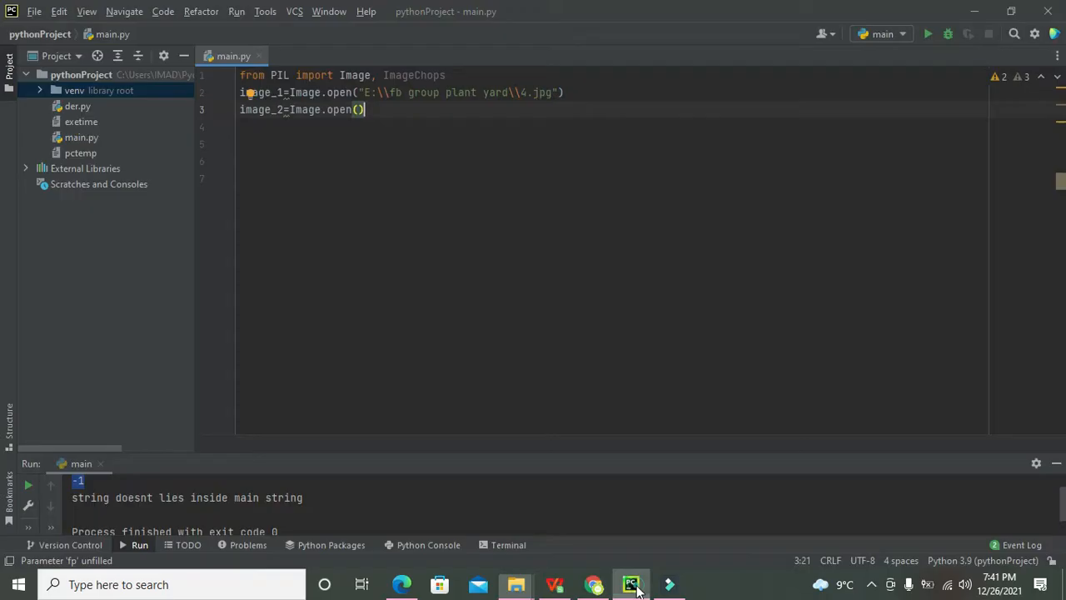
Give image_2 the path 'E:\fb group plant yard\5.jpg' and begin line 4 with 'differ'
type("E:\\fb group plant yard\\\\5.jpg\"")
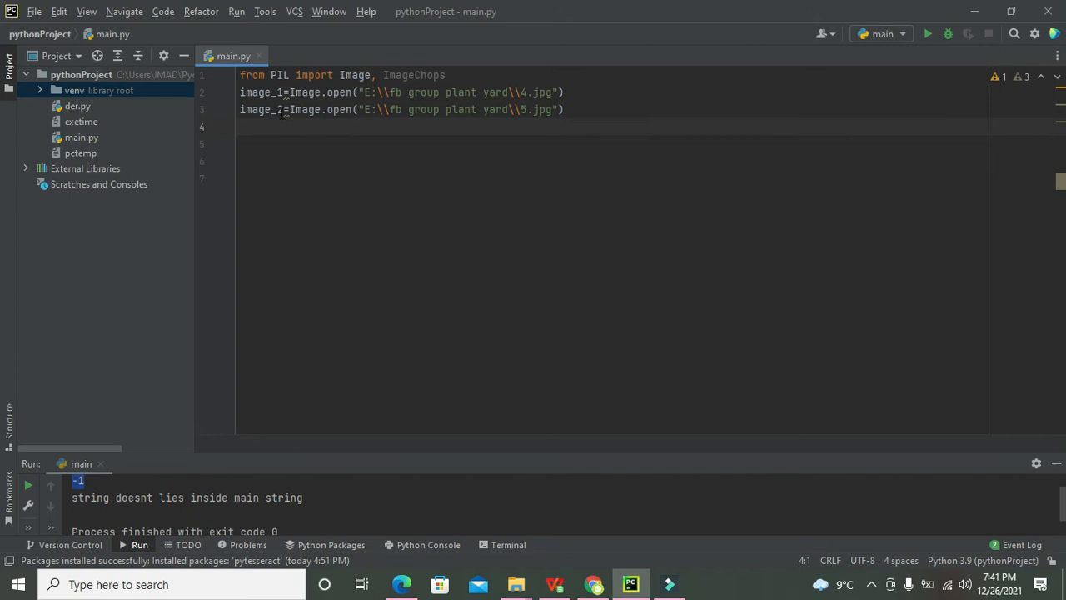
type("differ")
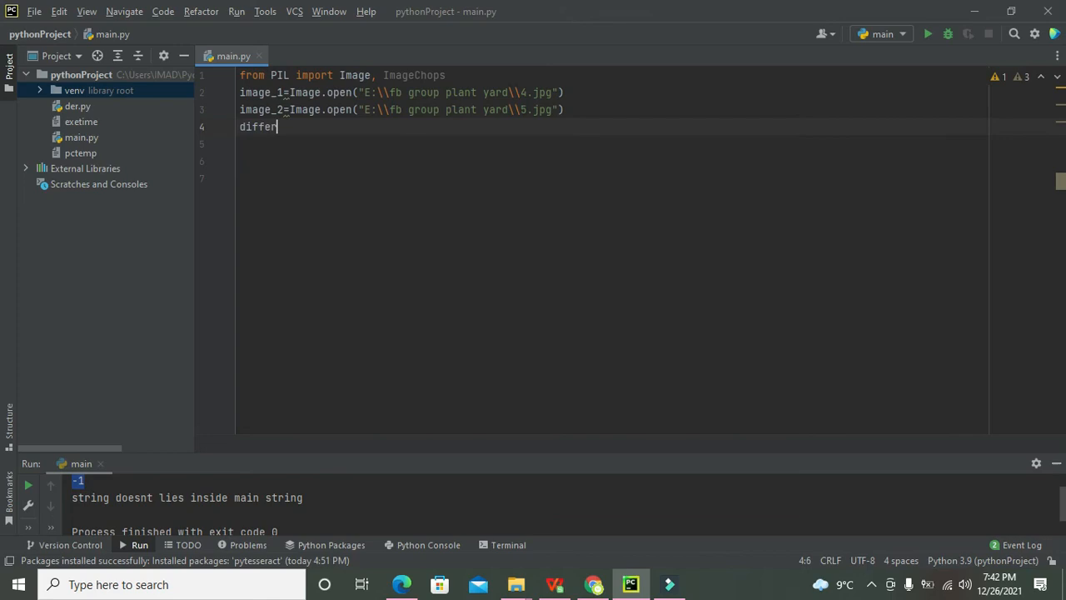
Name line 4's variable difference_0 and begin its value with ImageChops
type("ence=")
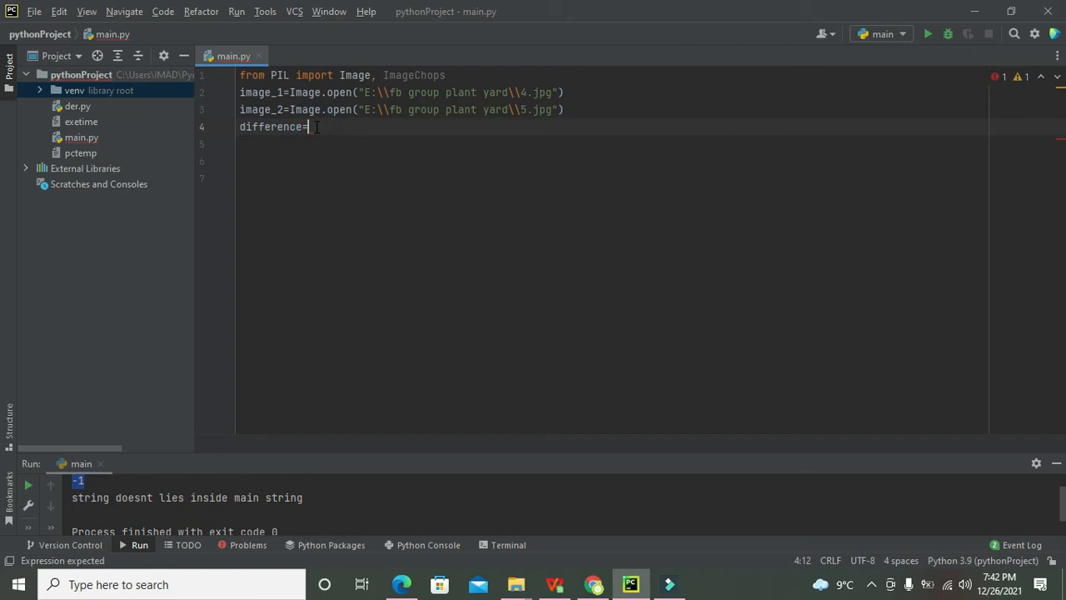
type("ImageChops")
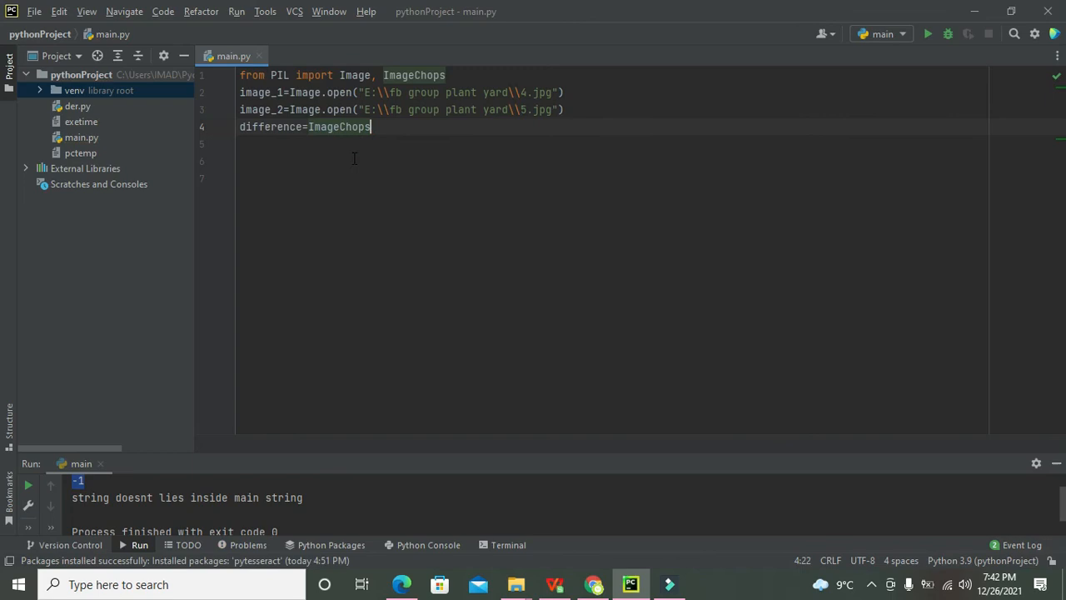
type(".")
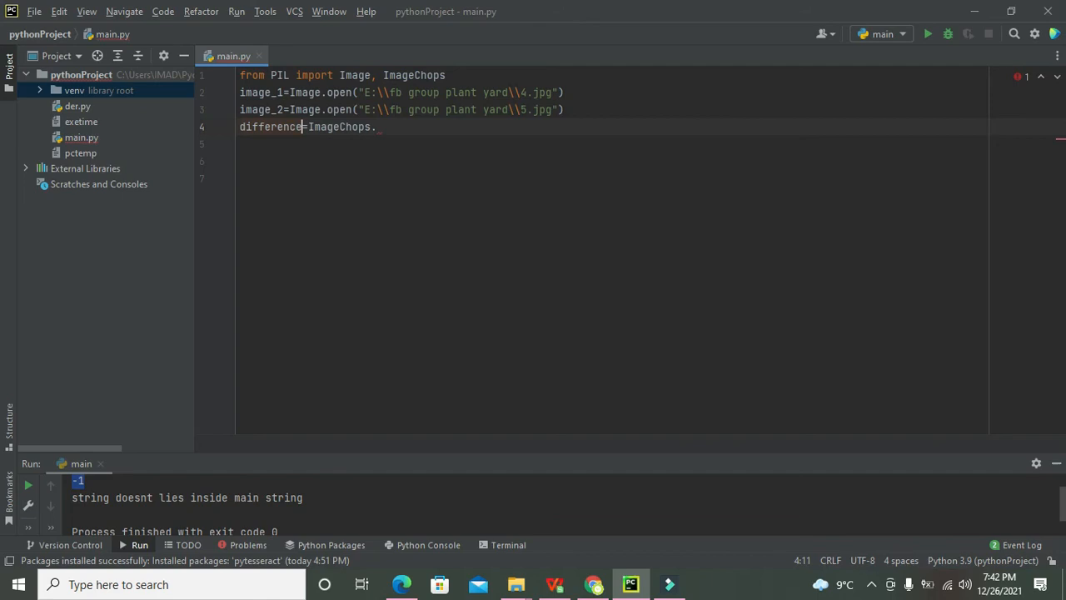
type("_0")
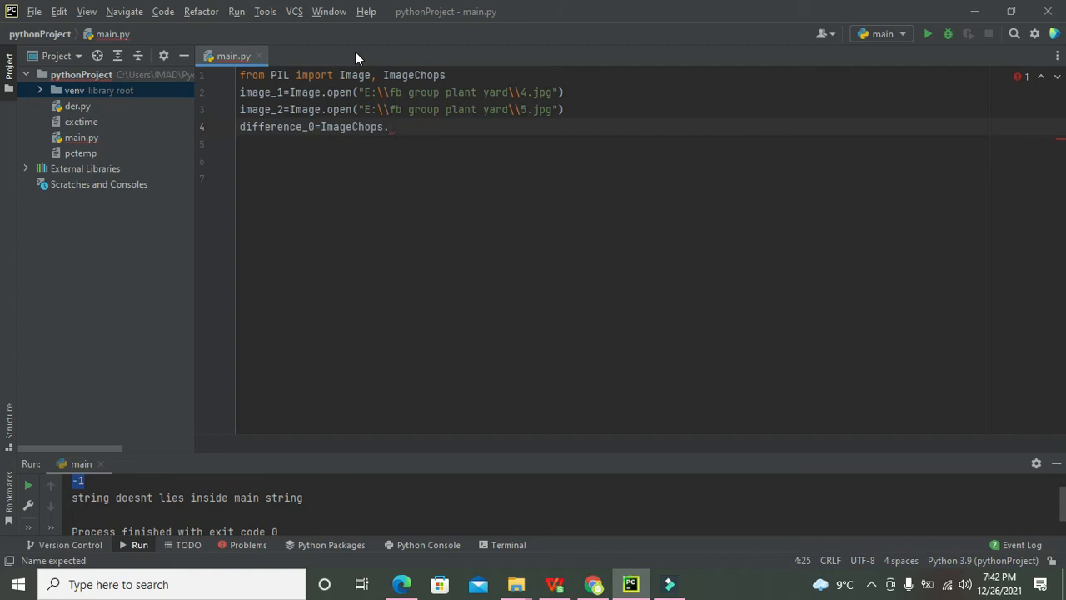
Complete line 4 as 'difference_0=ImageChops.difference(image_1,image_2)'
double_click(350, 127)
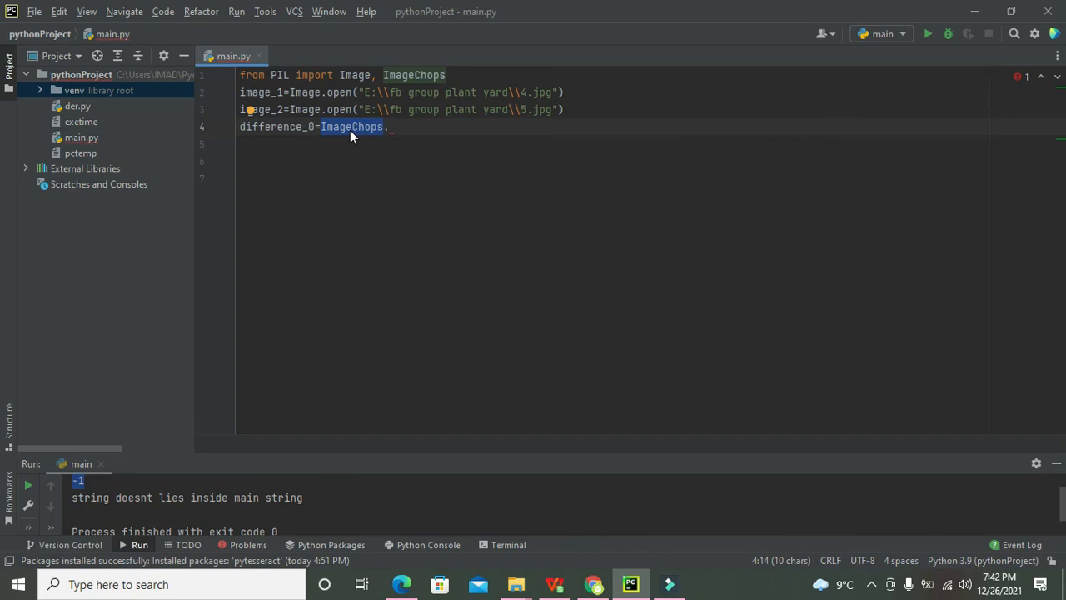
type(".difference(")
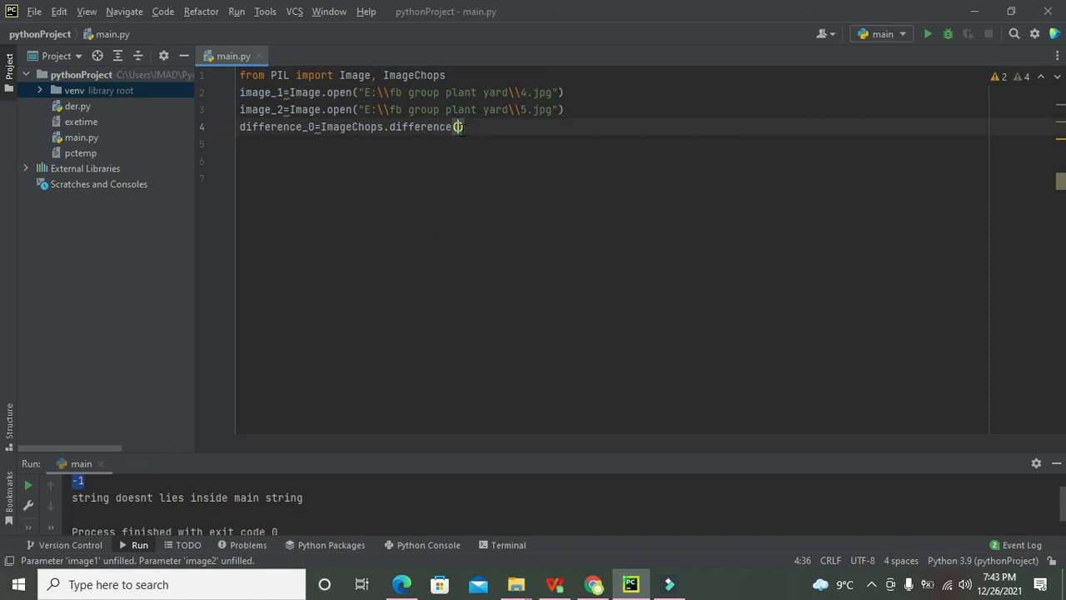
type("image_1,image_2")
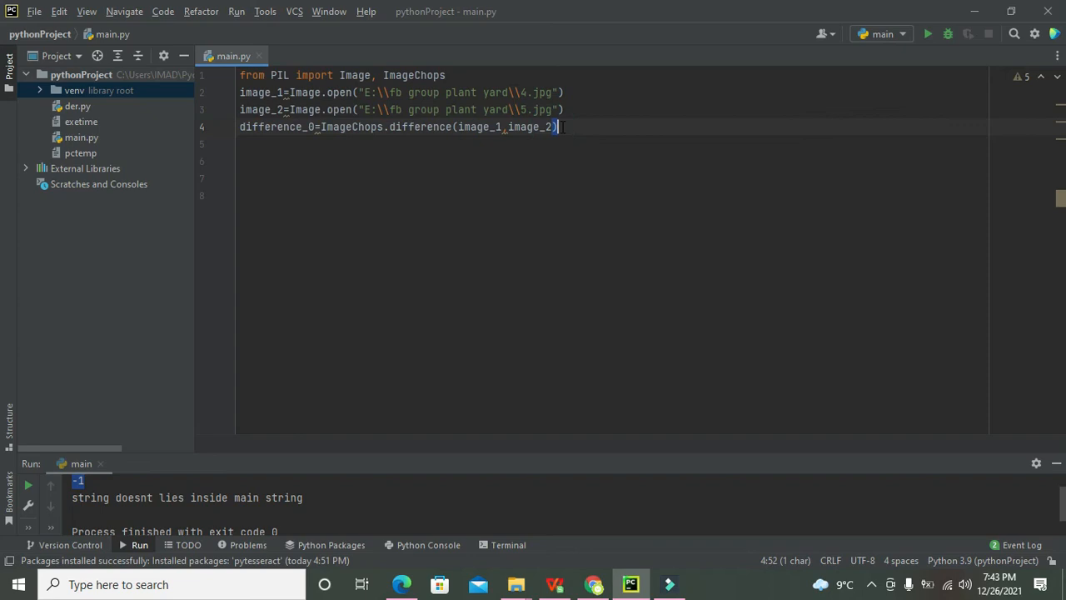
double_click(480, 126)
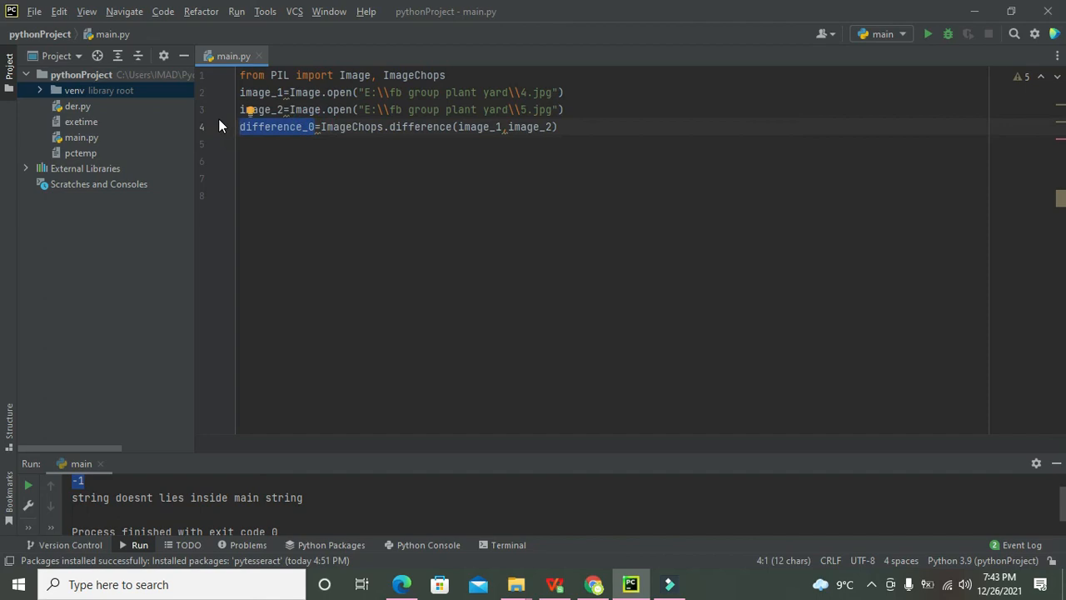
Write 'difference_0.show()' on line 5 to display the difference image
type("difference_0.show()")
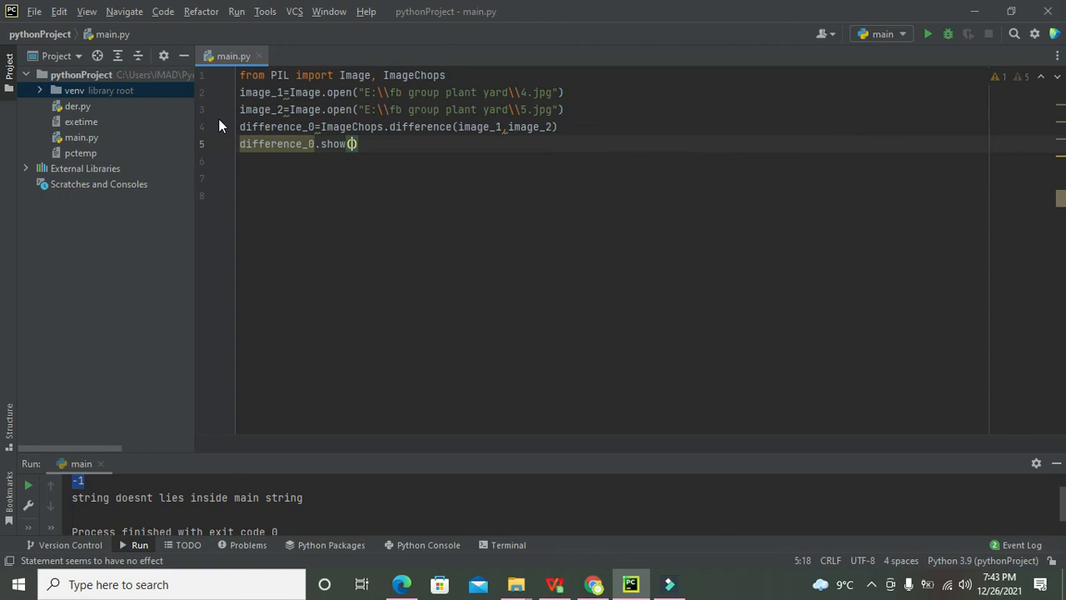
mouse_move(928, 34)
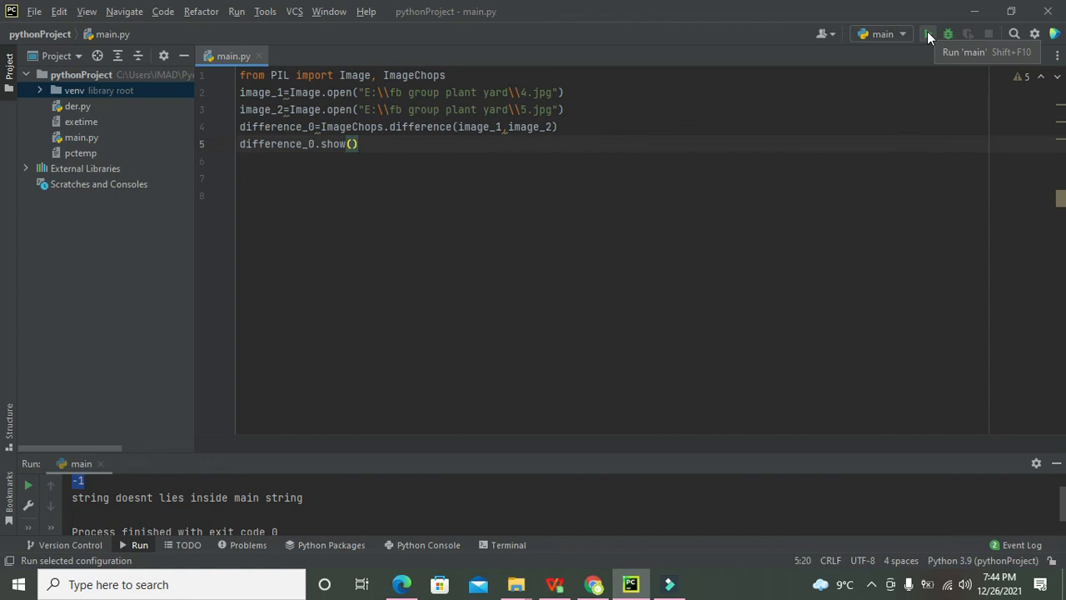
Run main.py so the process finishes with exit code 0
left_click(929, 33)
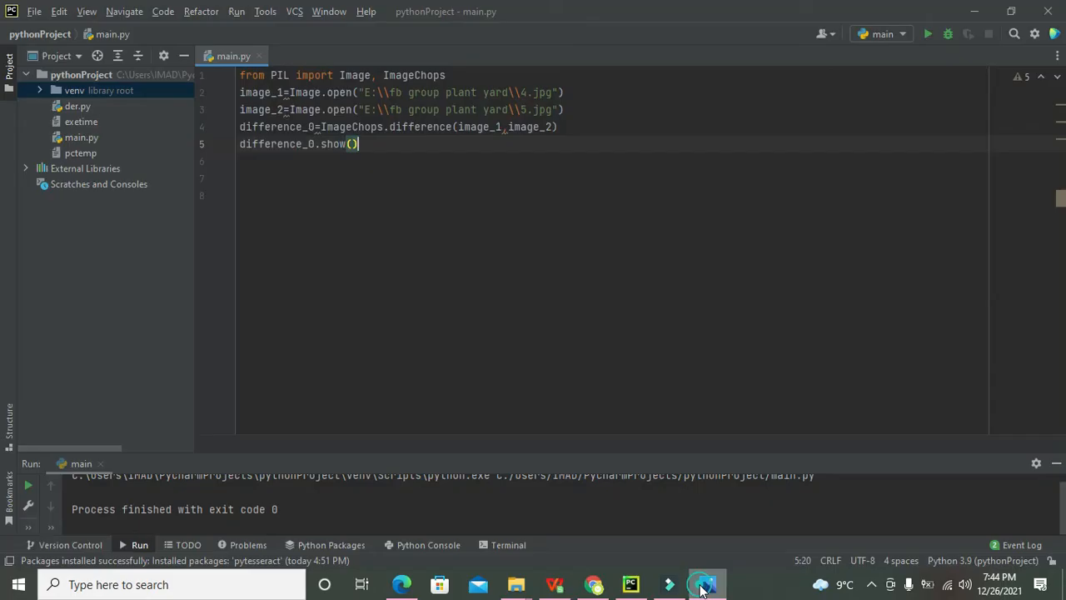